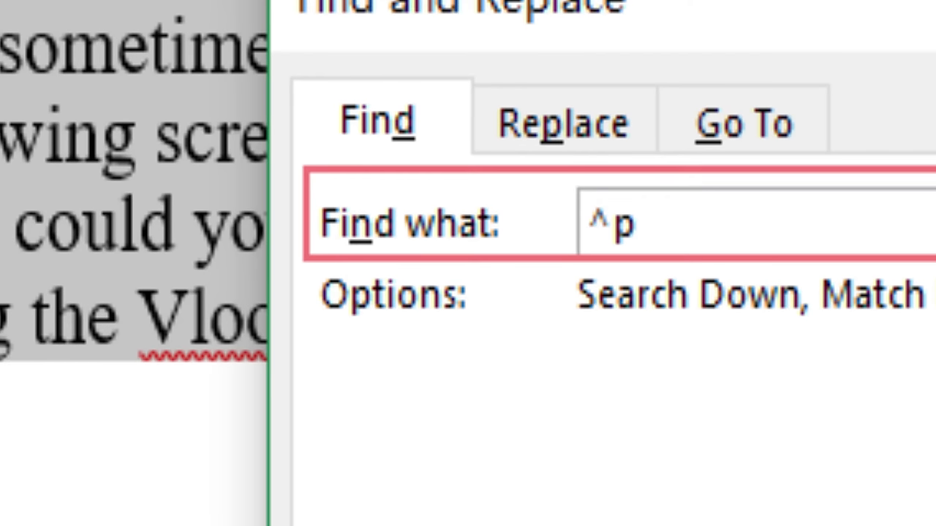
Restrict the ^p paragraph-mark search to the current selection, the numbered list
click(518, 409)
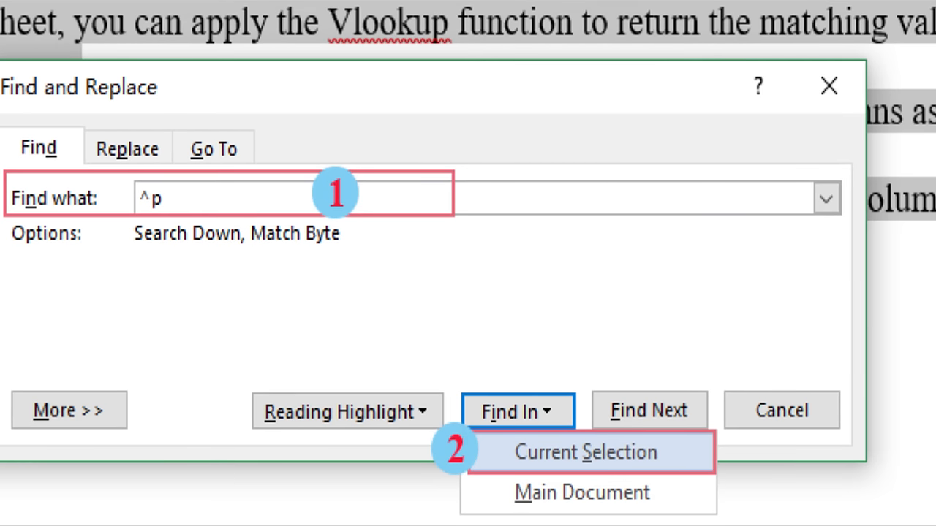
Replace all paragraph marks with nothing so the five list items become one paragraph
click(334, 345)
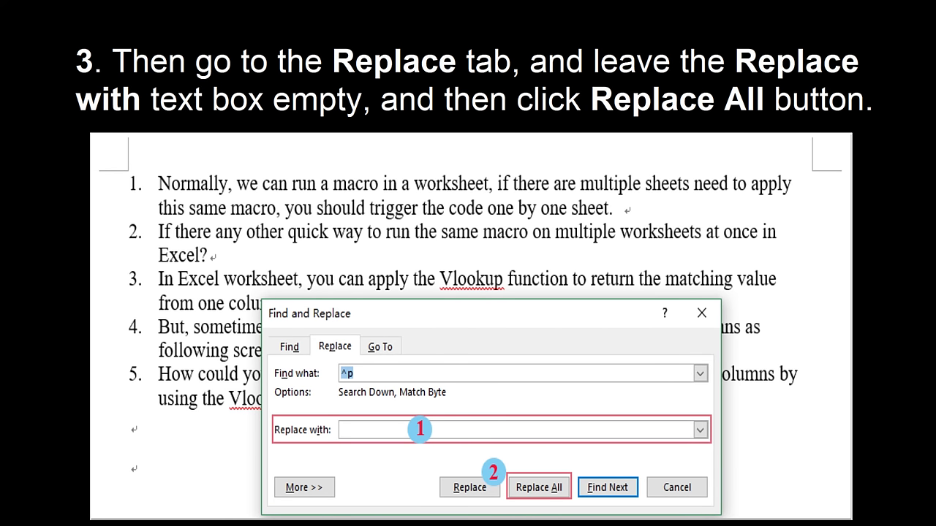
click(538, 487)
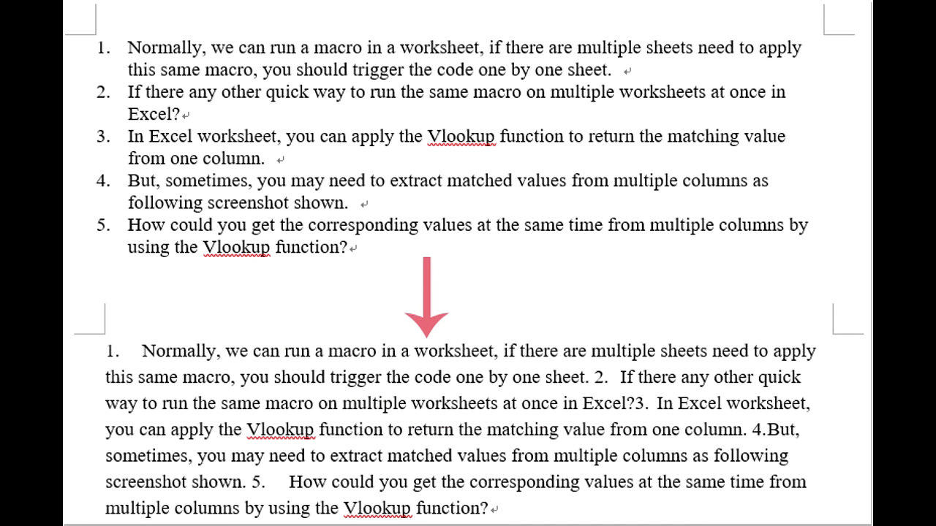